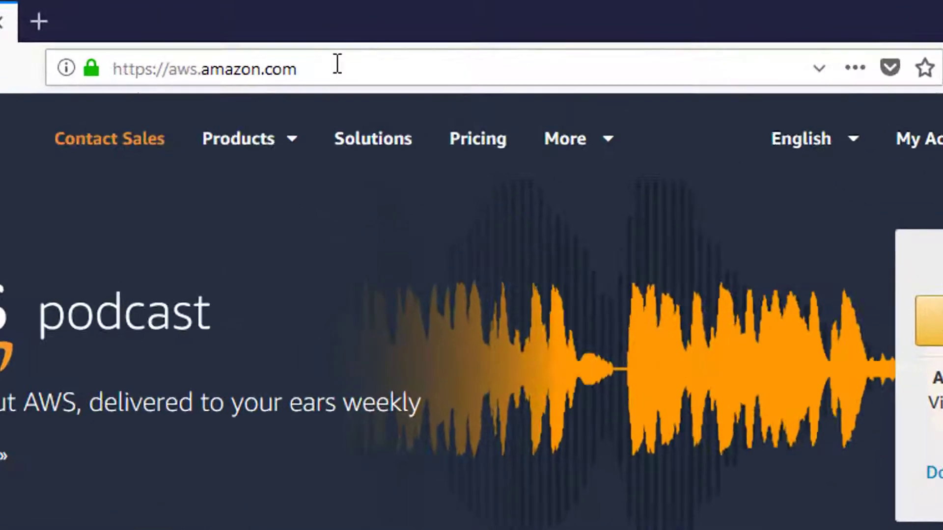
From aws.amazon.com navigate via More > Documentation to the AWS documentation overview.
click(203, 68)
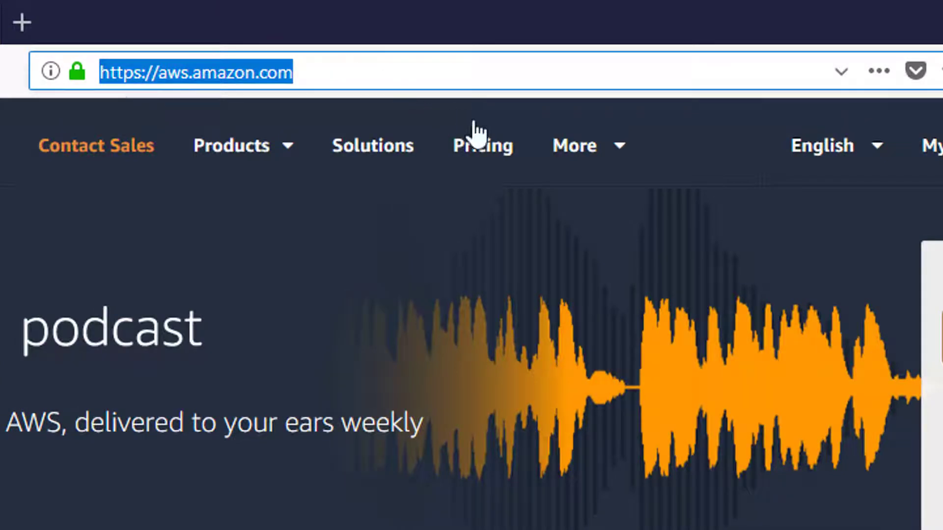
click(575, 146)
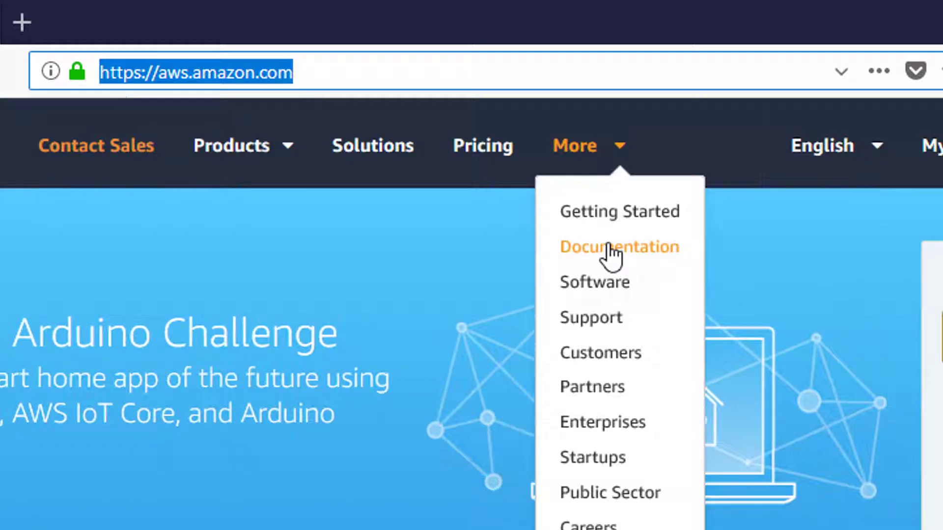
click(618, 246)
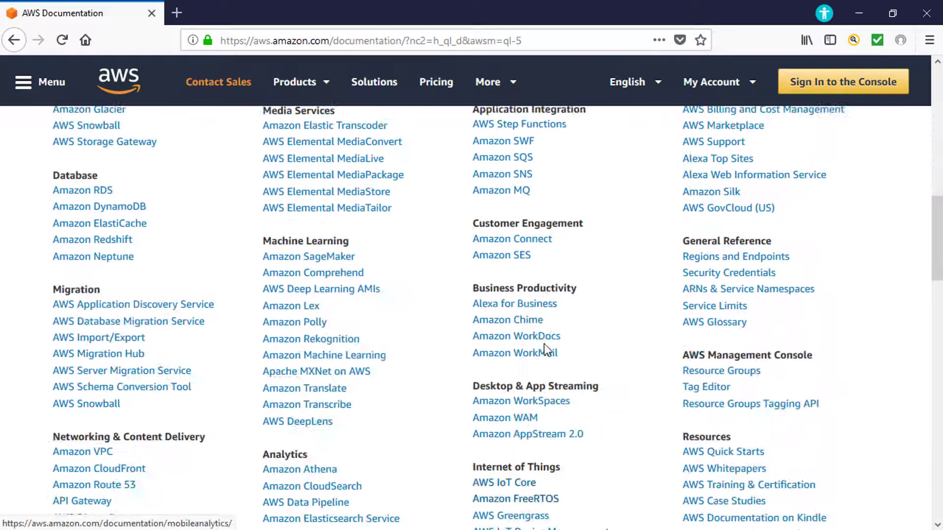
scroll(down, 3)
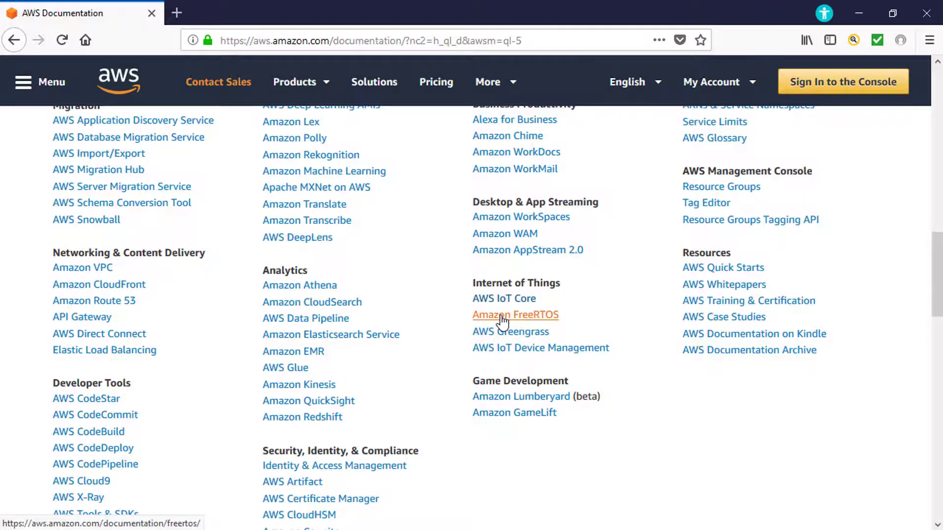
Open the Amazon FreeRTOS User Guide and its Getting Started section.
click(507, 314)
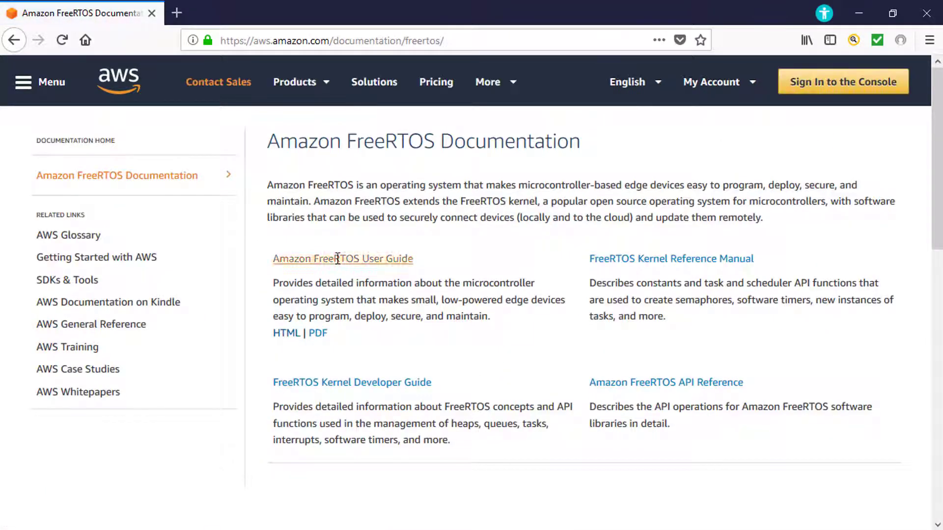
click(343, 258)
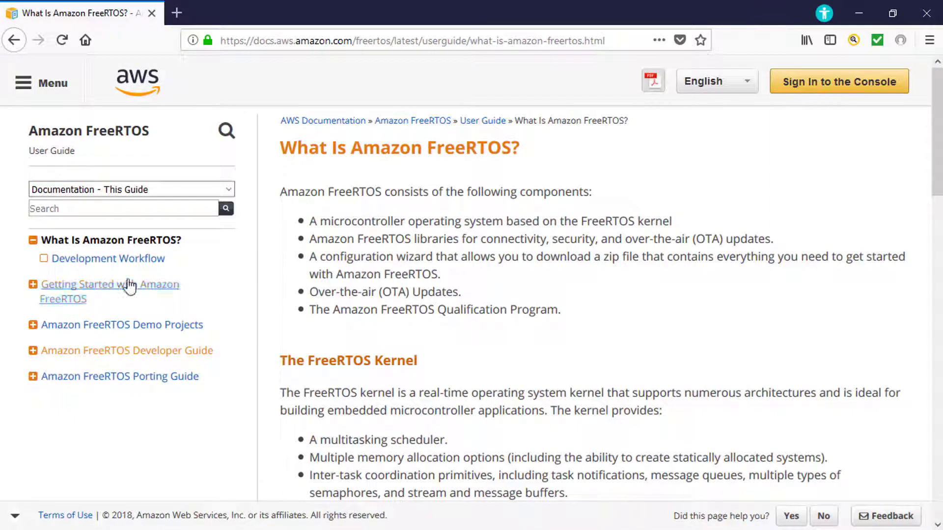
click(110, 292)
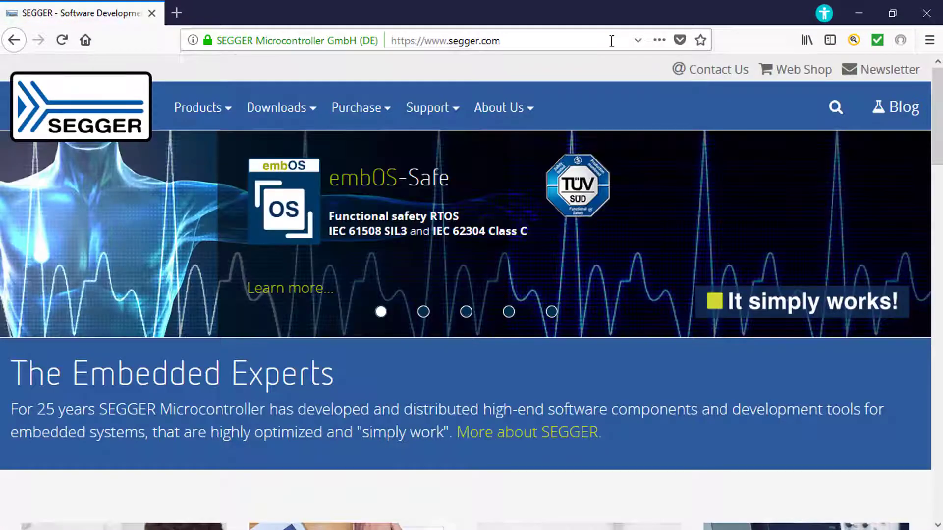
From SEGGER Products, reach the Embedded Studio product details page.
click(198, 108)
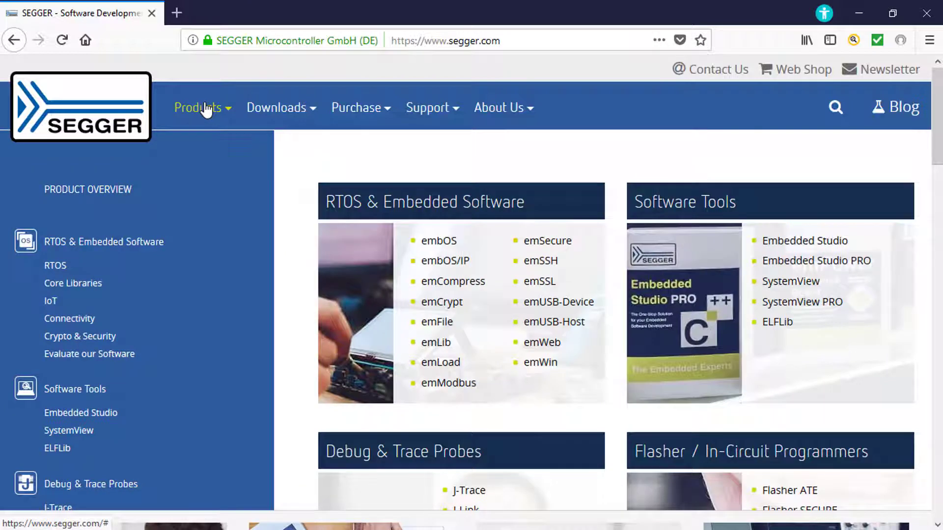
click(81, 414)
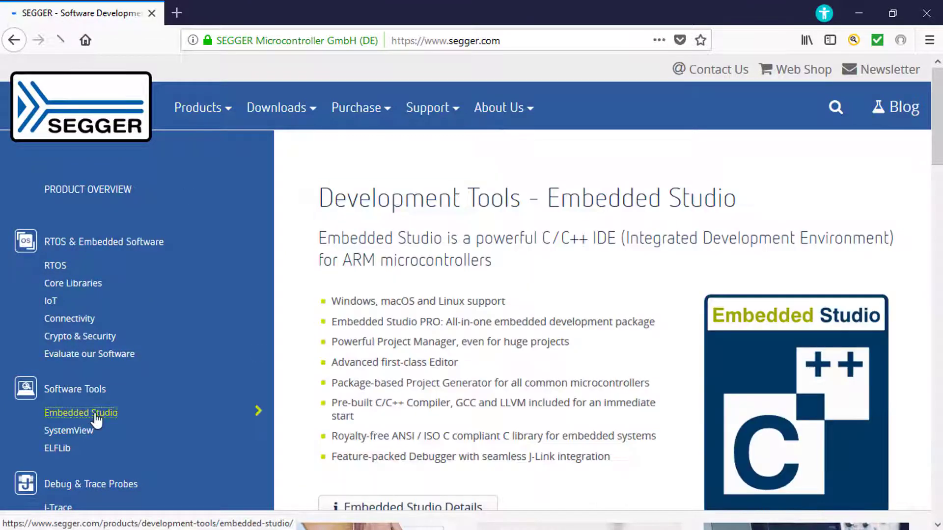
click(80, 413)
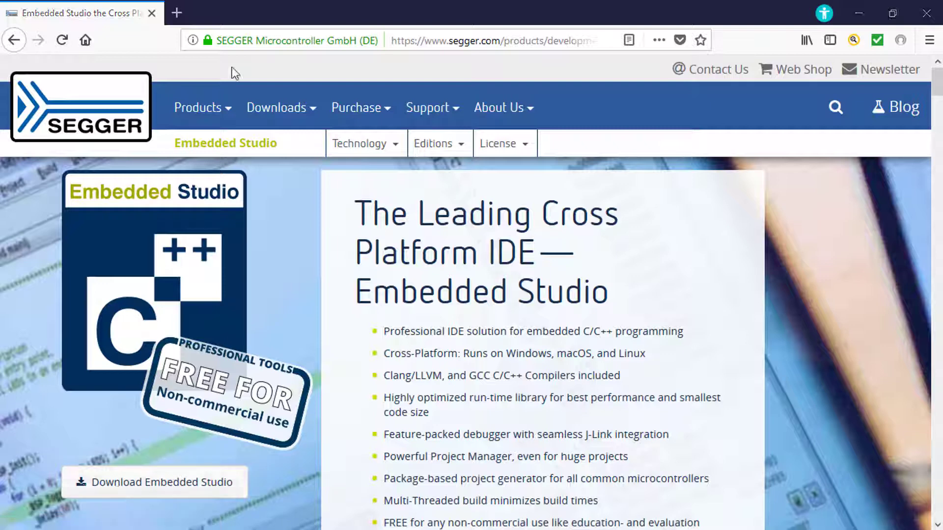
Go to SEGGER's AWS and FreeRTOS support page and scroll to its Downloads section.
click(198, 107)
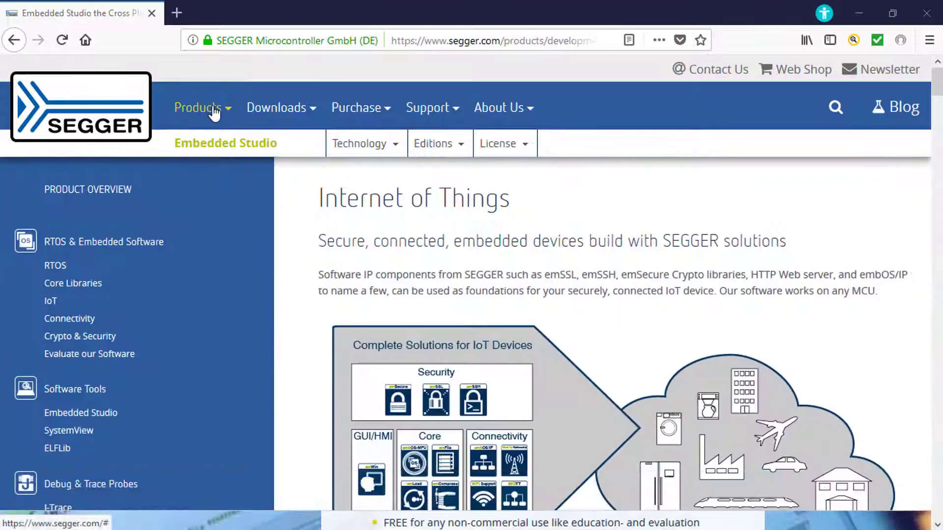
click(50, 300)
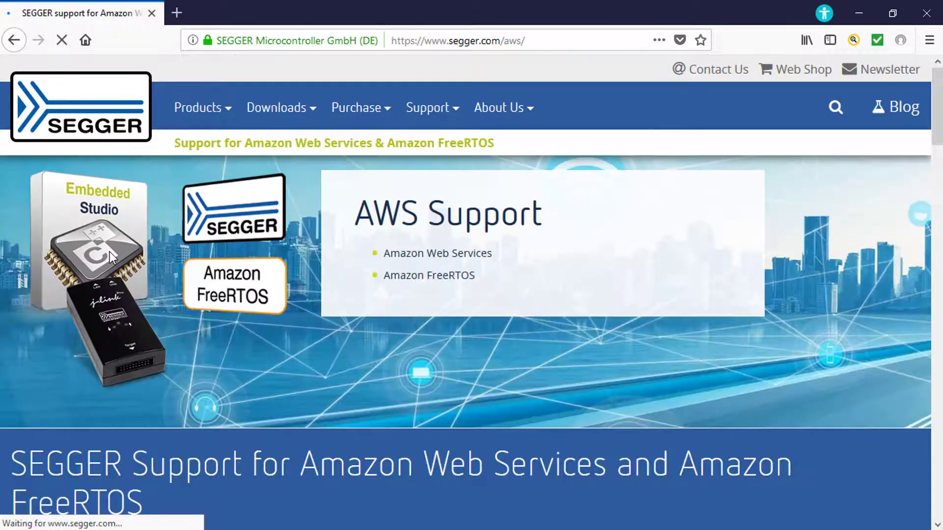
scroll(down, 3)
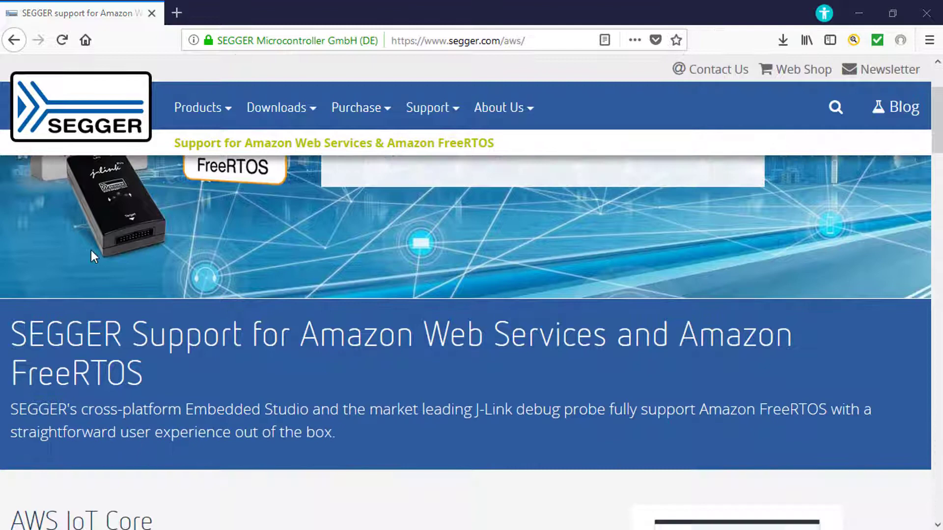
scroll(down, 3)
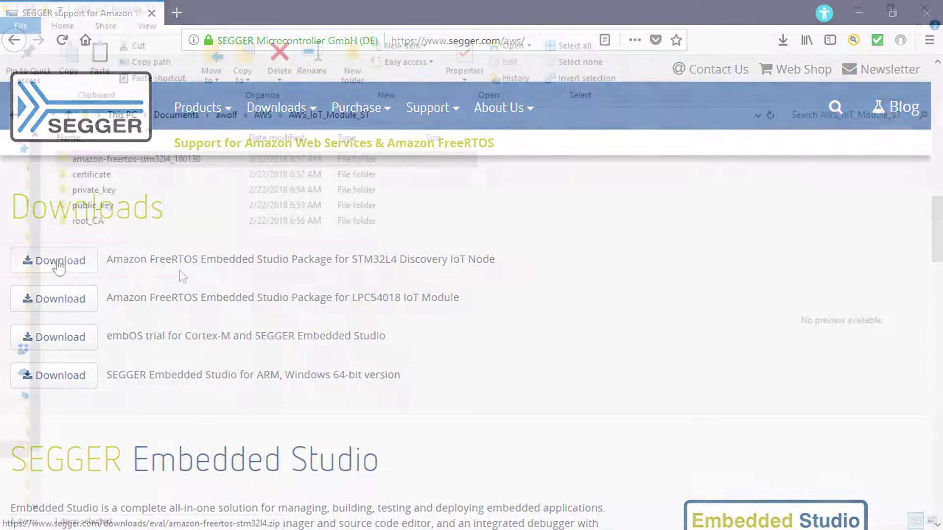
Launch aws_demos.emProject from amazon-freertos-stm32l4_180130\demos into Embedded Studio.
click(232, 271)
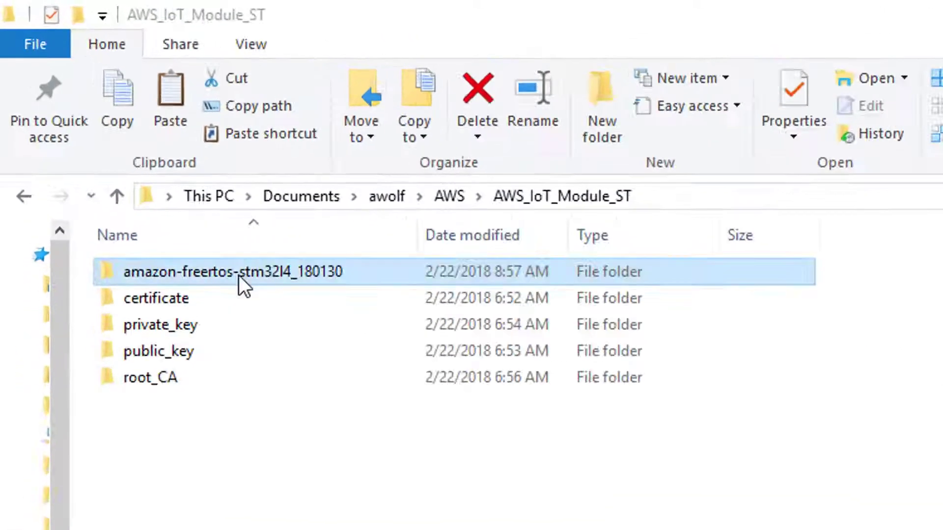
double_click(232, 271)
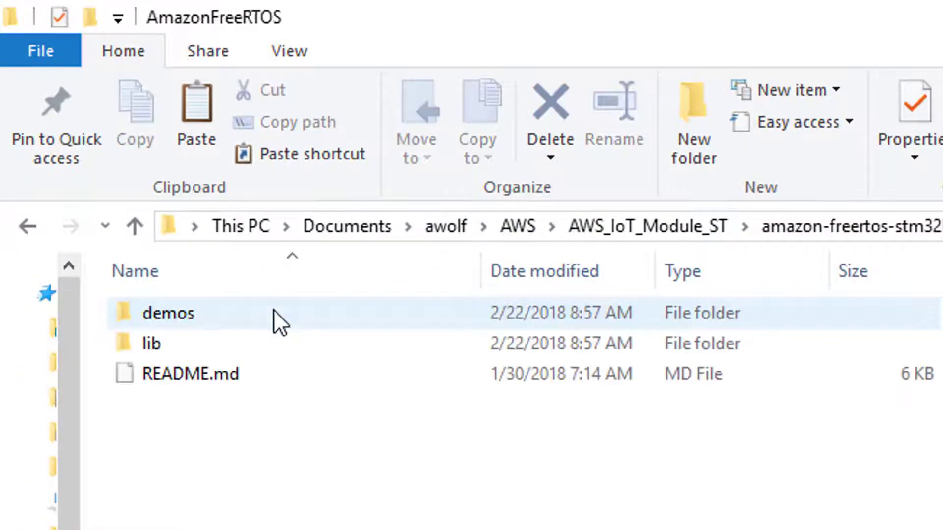
double_click(167, 313)
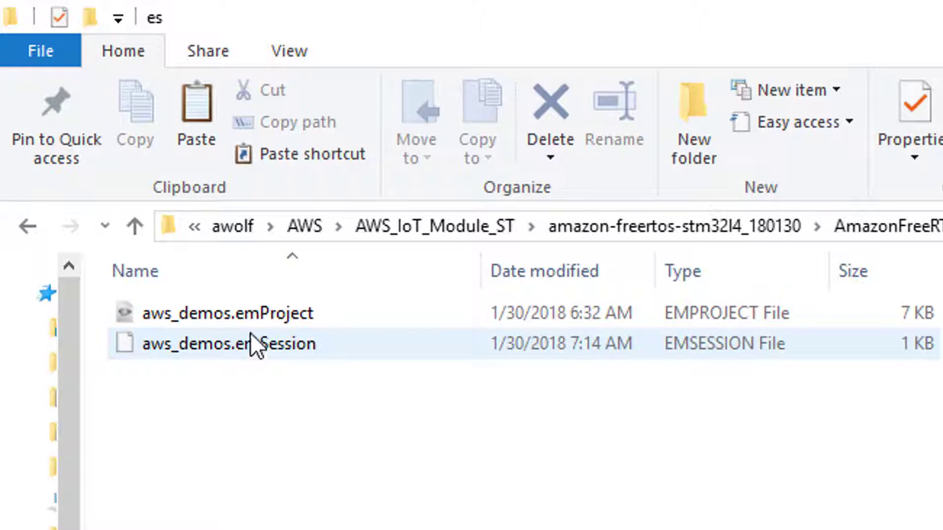
double_click(227, 313)
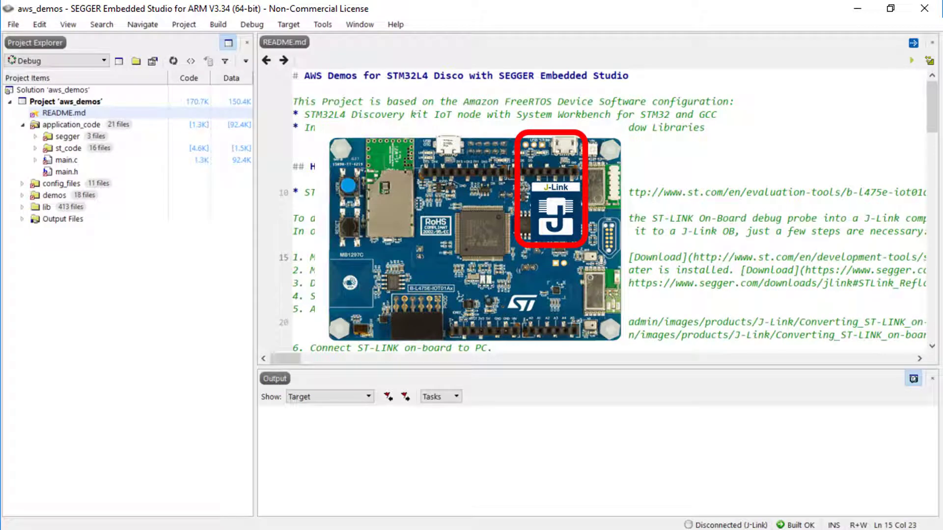
Rebuild the aws_demos project via Build > Rebuild aws_demos.
scroll(down, 3)
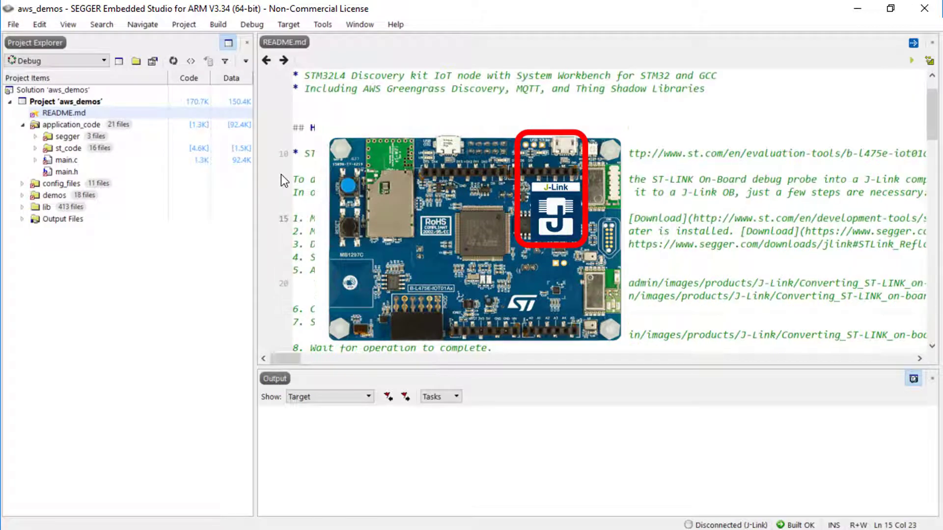
scroll(down, 3)
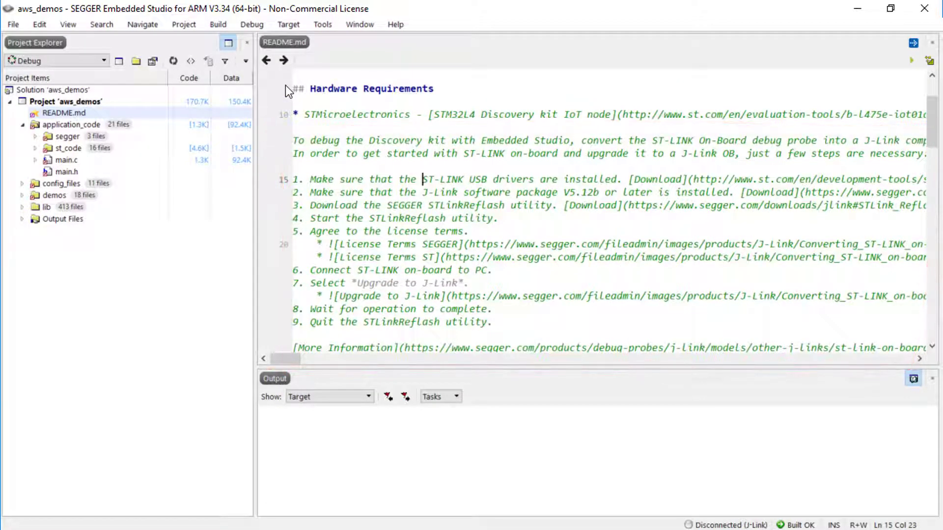
click(218, 25)
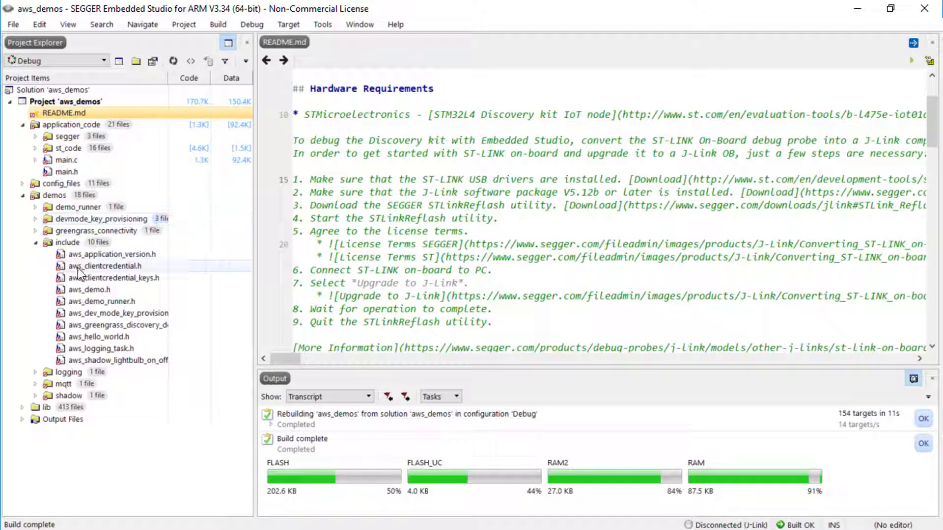
In aws_clientcredential.h select the clientcredentialMQTT_BROKER_ENDPOINT placeholder string for replacement.
double_click(106, 266)
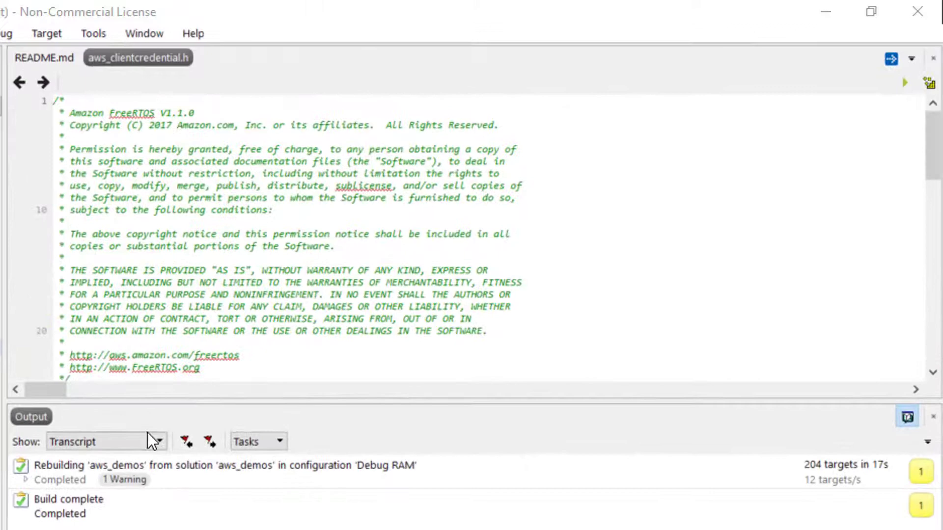
scroll(down, 3)
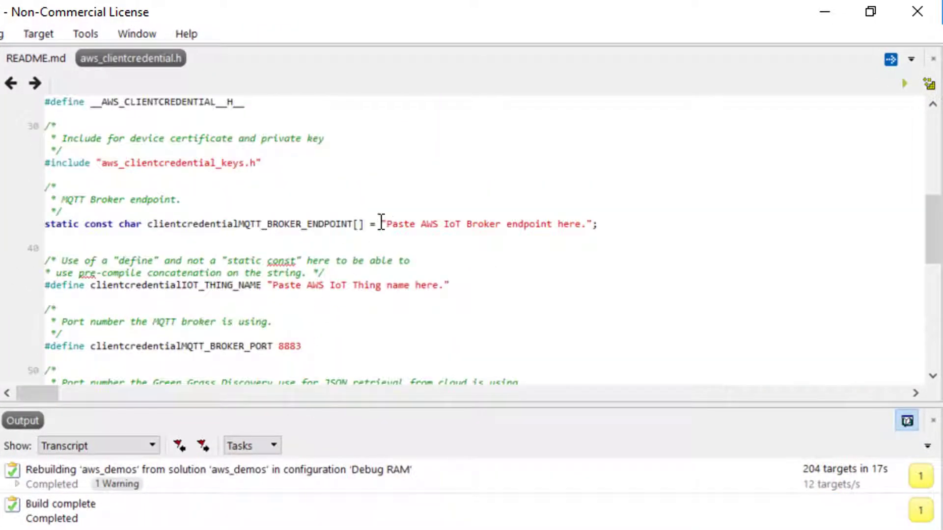
drag(385, 224, 586, 224)
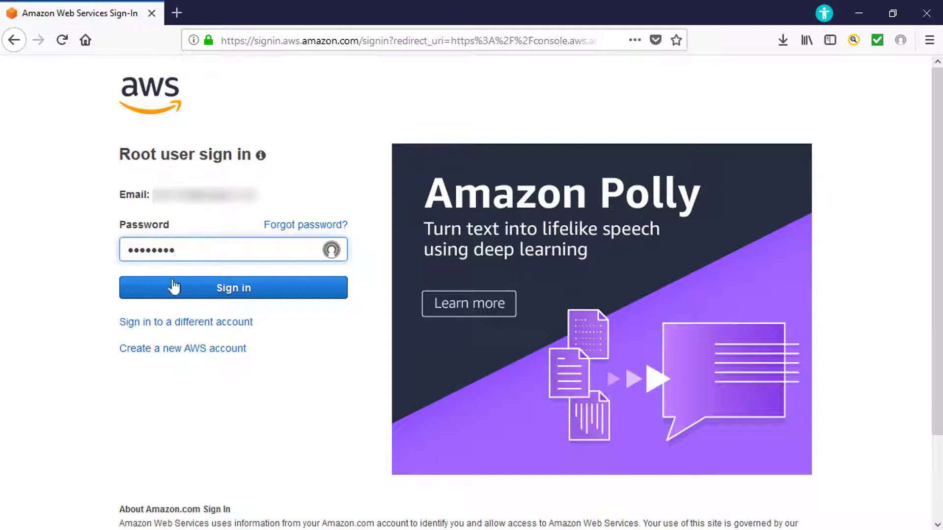
Sign in to AWS, enter the AWS IoT service and show Settings with the custom endpoint.
click(233, 288)
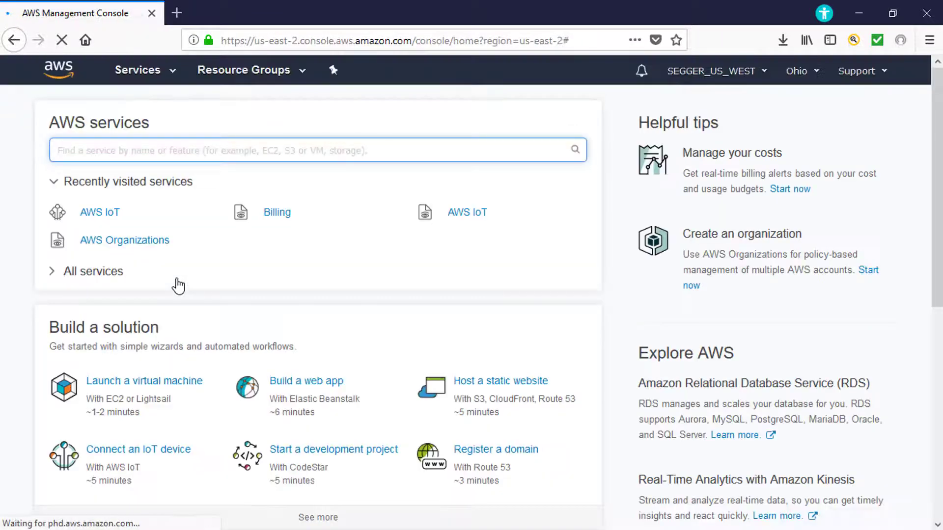
click(100, 212)
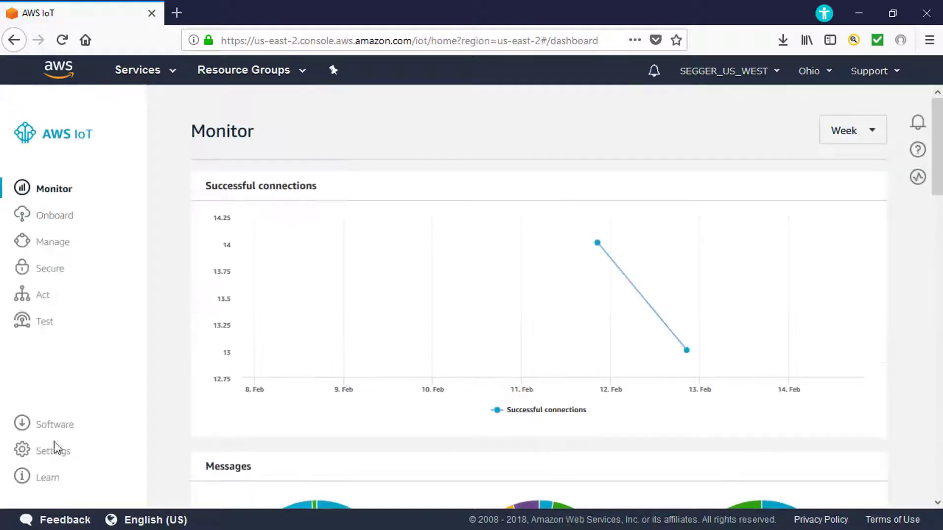
click(56, 451)
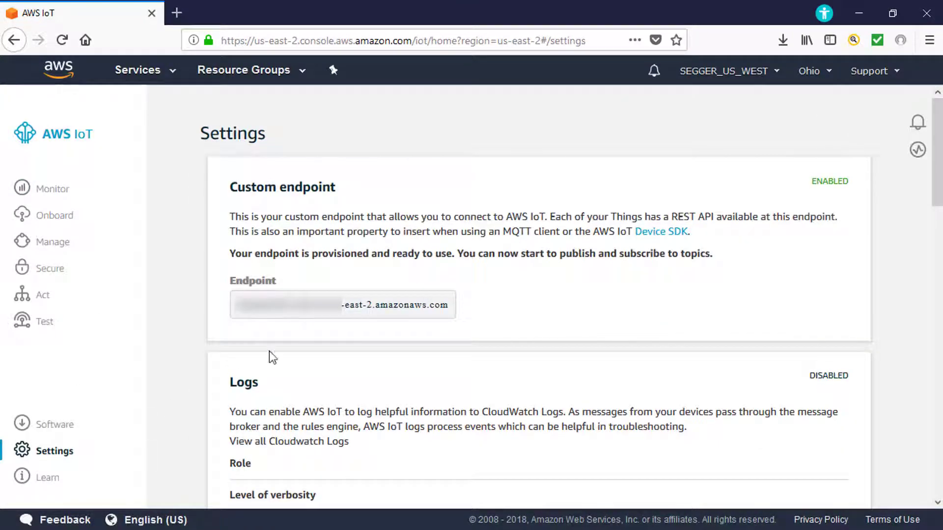
mouse_move(466, 313)
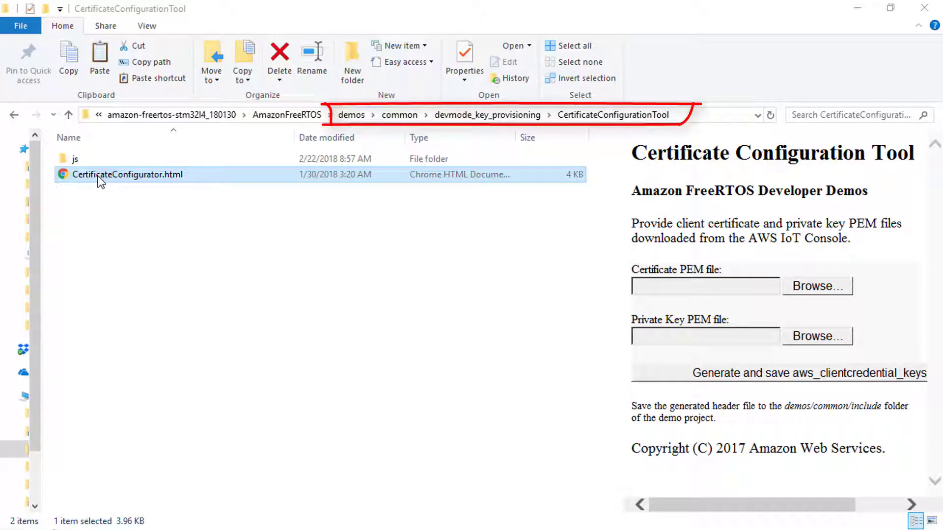
Open CertificateConfigurator.html with Firefox from its context menu.
right_click(125, 174)
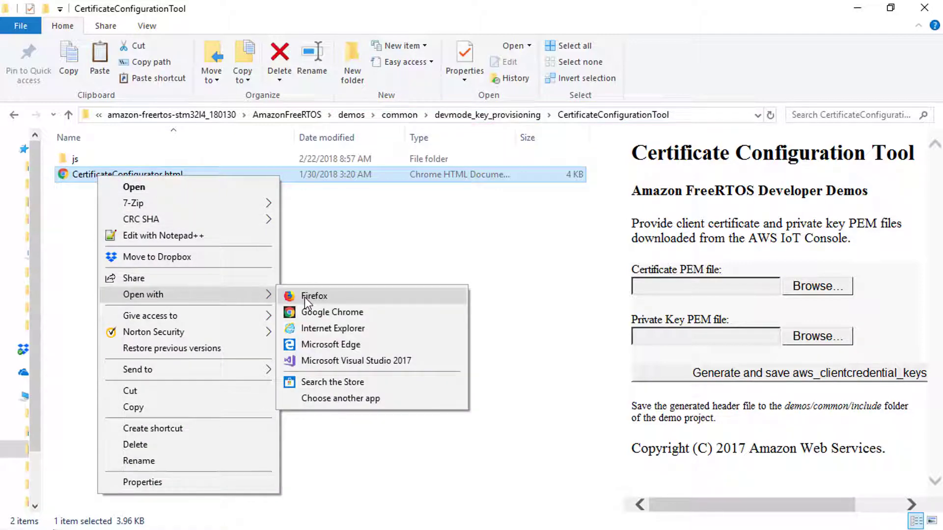
click(314, 296)
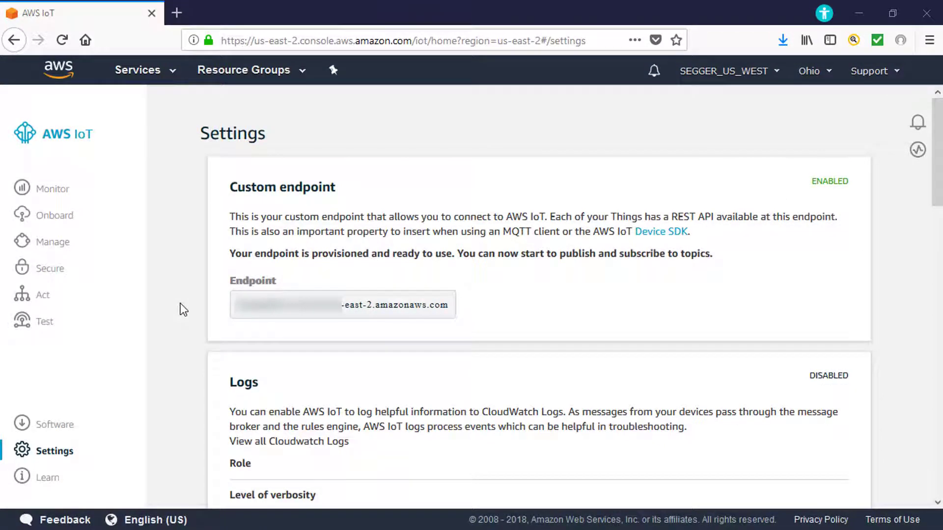
mouse_move(44, 321)
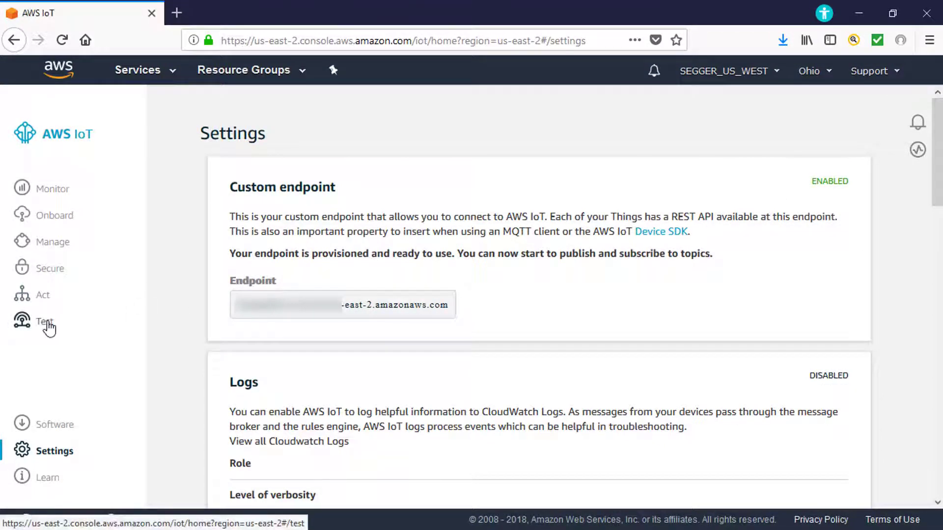
In the MQTT test client subscribe to the freertos/demos/echo topic.
click(44, 322)
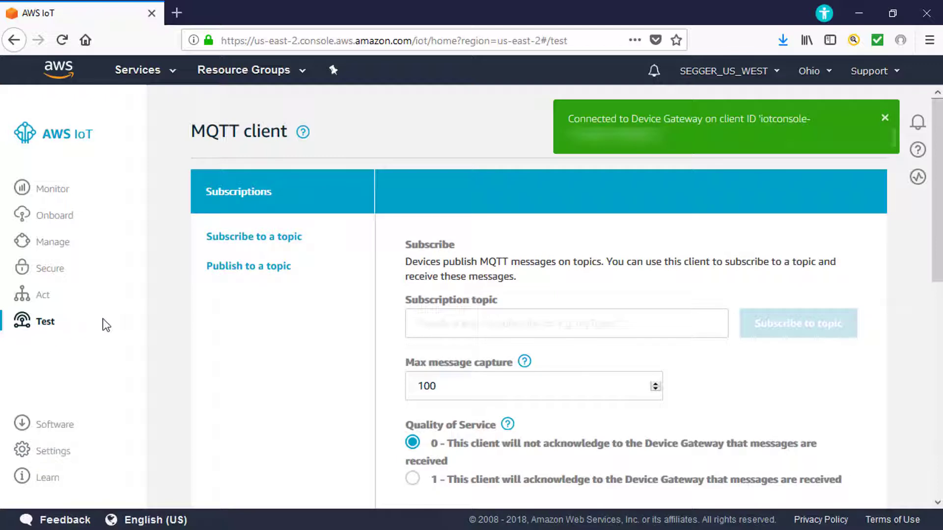
click(566, 323)
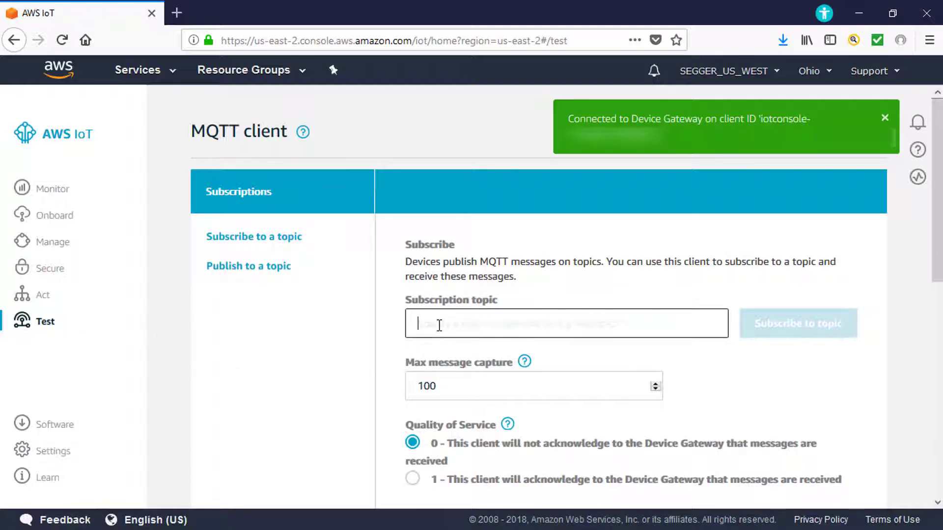
text(freertos/demos/echo)
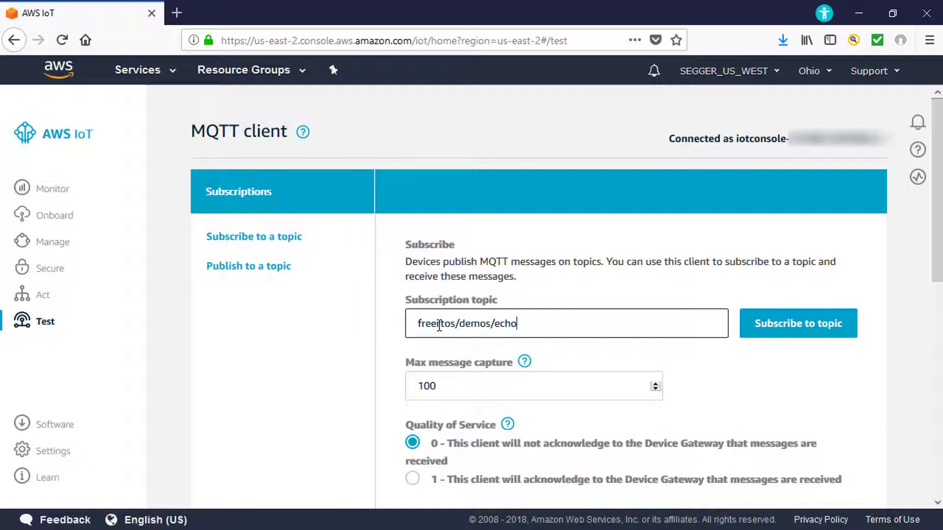
click(798, 323)
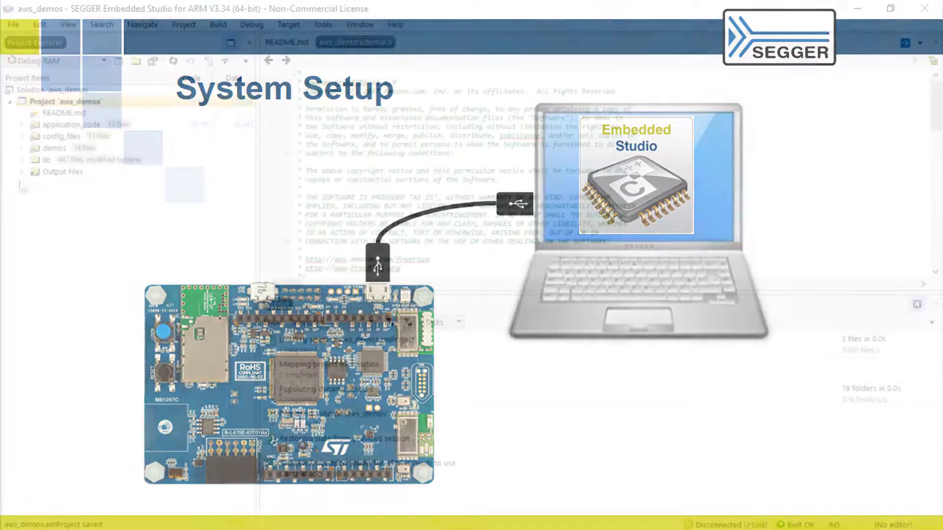
Rebuild aws_demos and start Debug > Go to download and run it on the J-Link target.
click(218, 23)
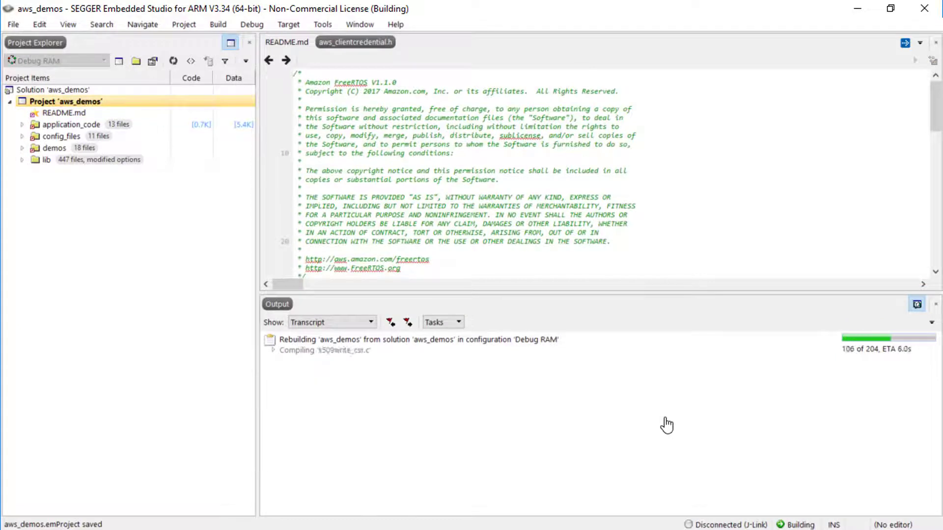
click(252, 24)
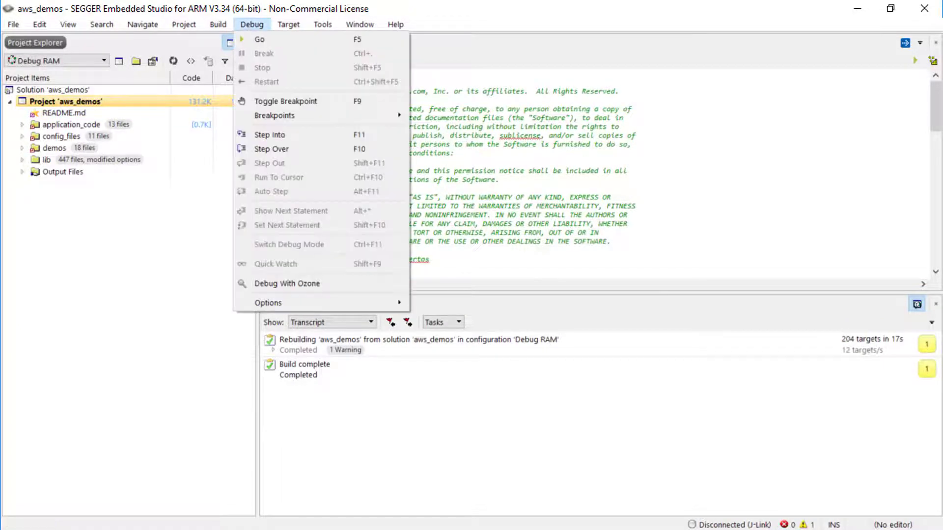
click(259, 39)
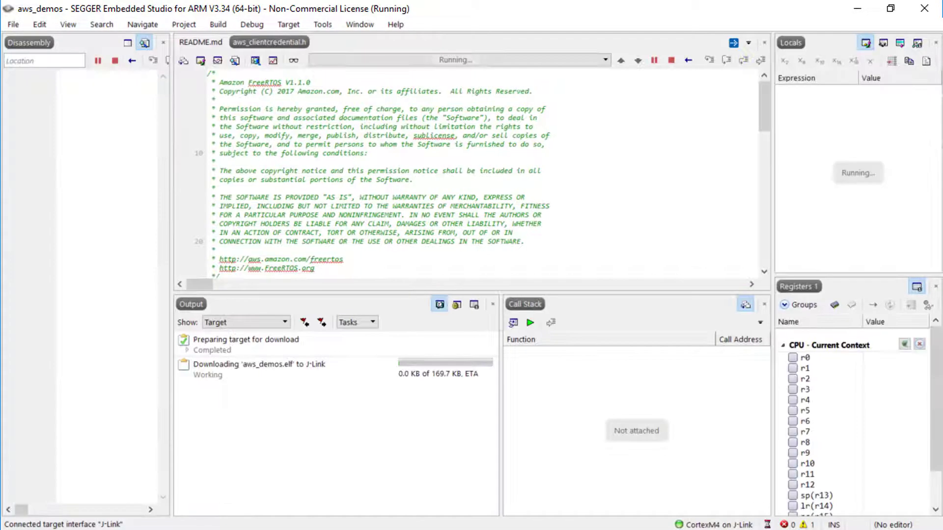